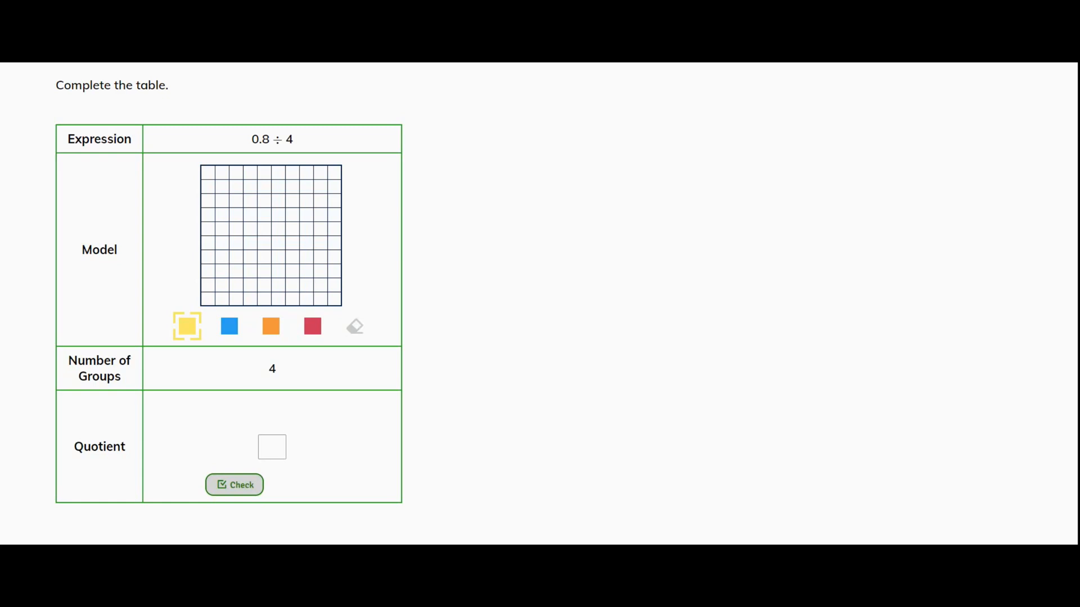
- Shade eight full columns (80 squares) yellow in the 0.8 ÷ 4 grid to model 0.8
{"action": "left_click", "coordinate": [271, 446]}
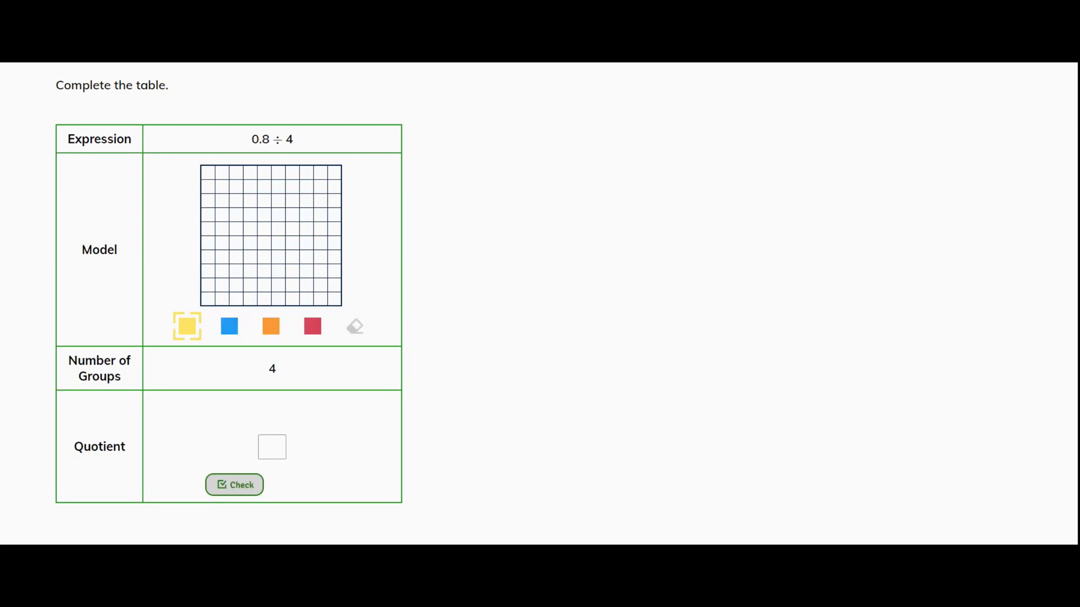
{"action": "left_click", "coordinate": [271, 446]}
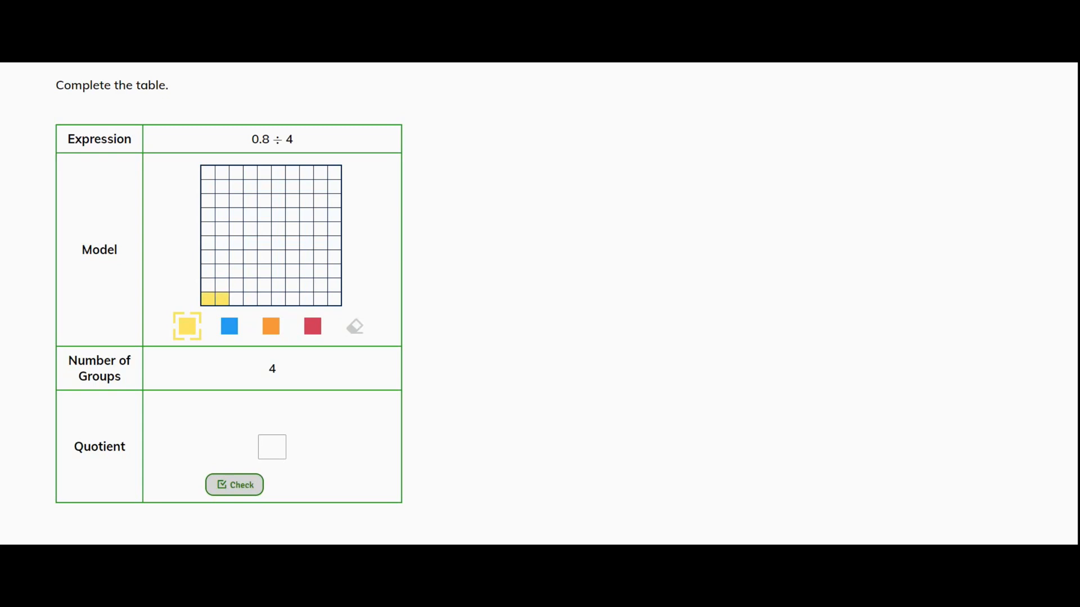
{"action": "left_click", "coordinate": [243, 300]}
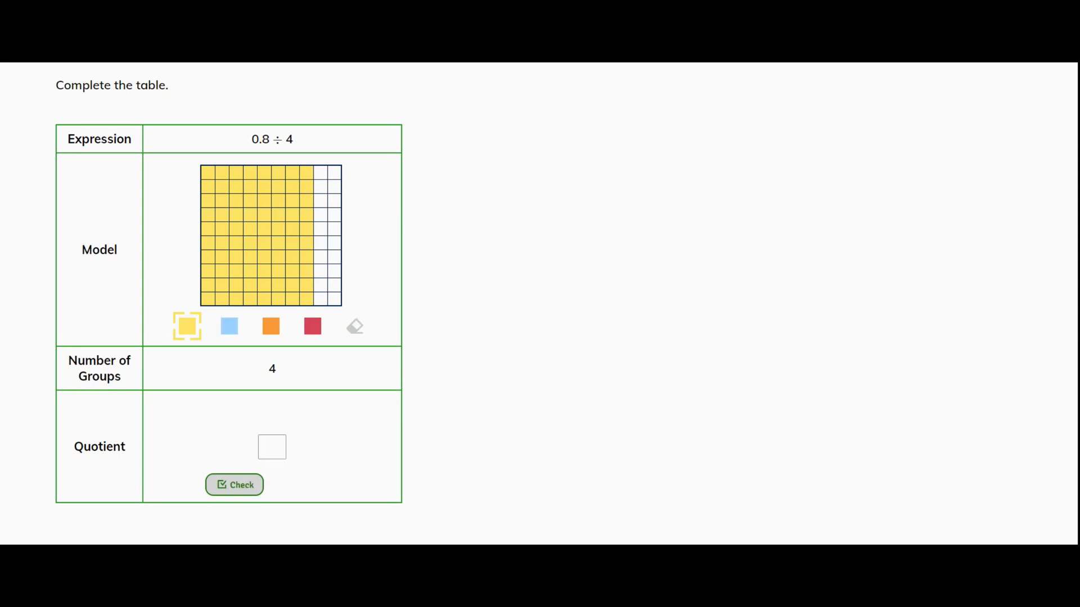
- Recolour two columns each blue, orange and red to make four 20-square groups, then enter .2 as the quotient
{"action": "left_click", "coordinate": [229, 326]}
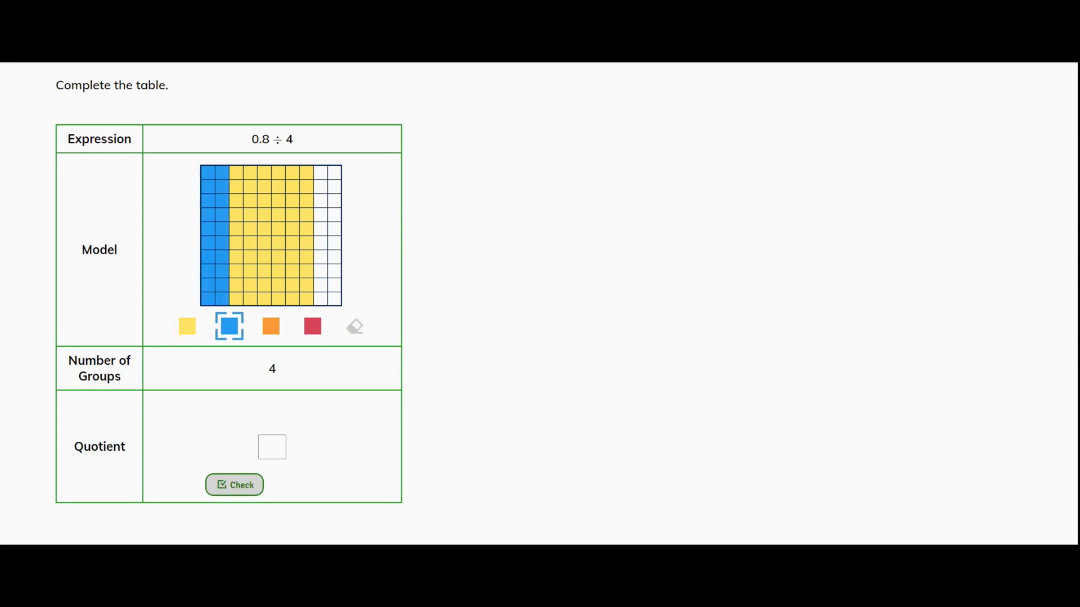
{"action": "left_click", "coordinate": [271, 326]}
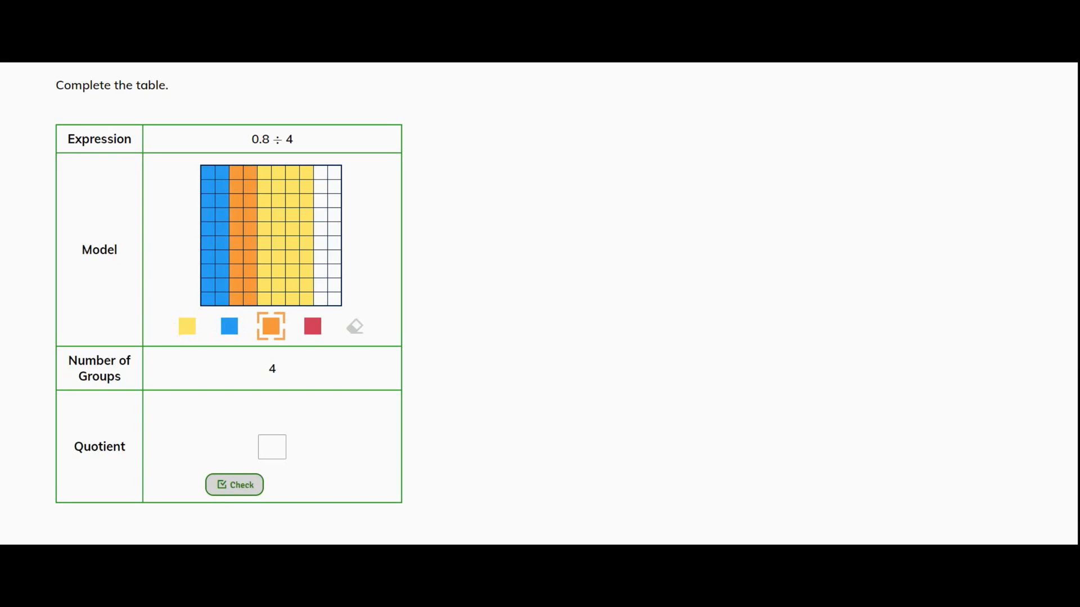
{"action": "left_click", "coordinate": [311, 326]}
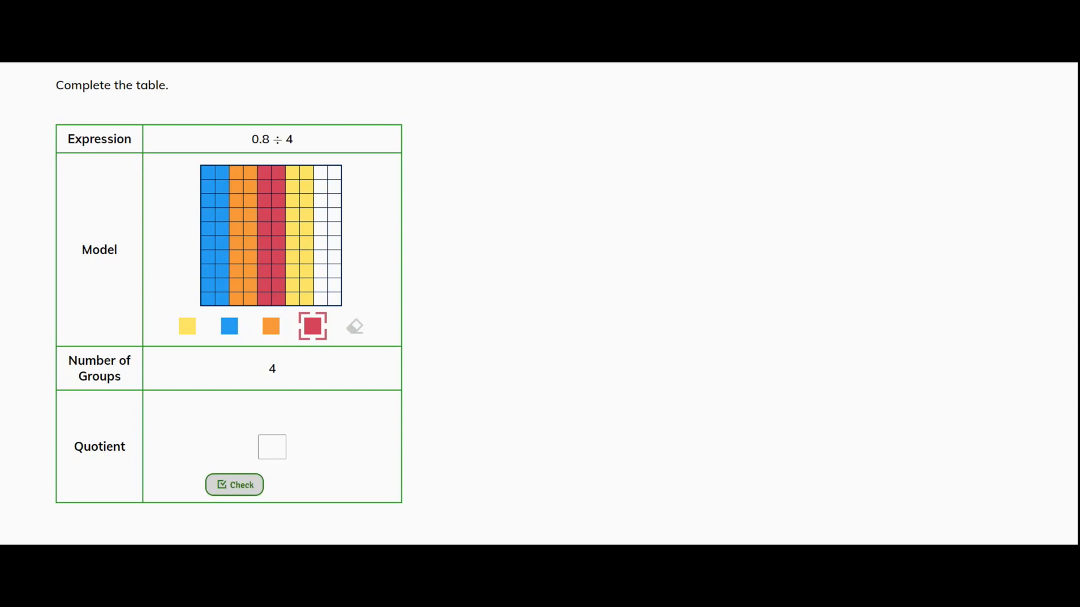
{"action": "left_click", "coordinate": [271, 446]}
{"action": "type", "text": ".2"}
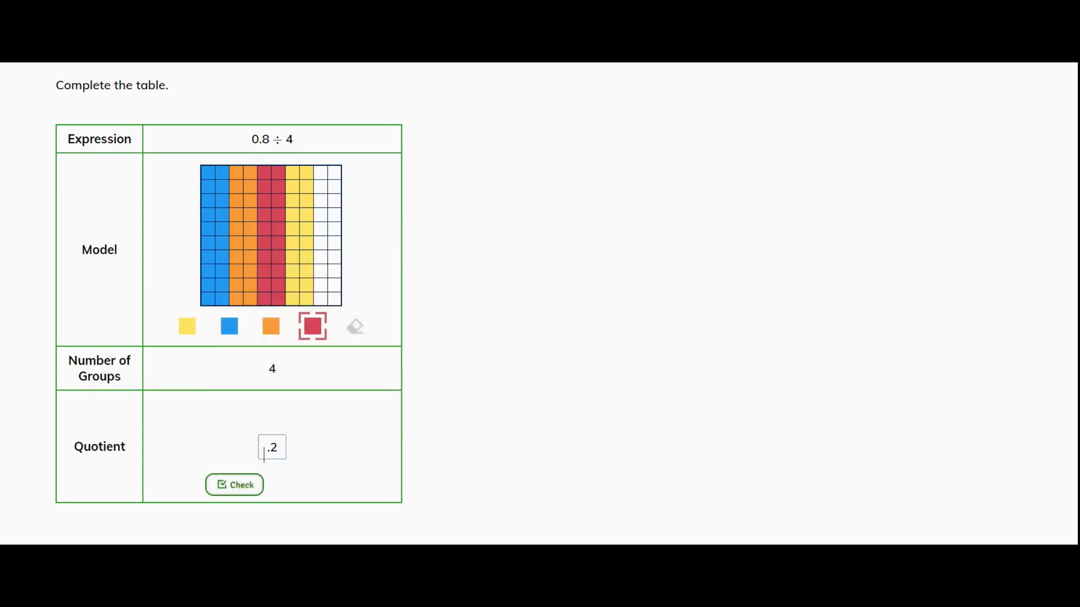
- Check the .2 quotient for 0.8 ÷ 4 so it is marked correct
{"action": "left_click", "coordinate": [234, 485]}
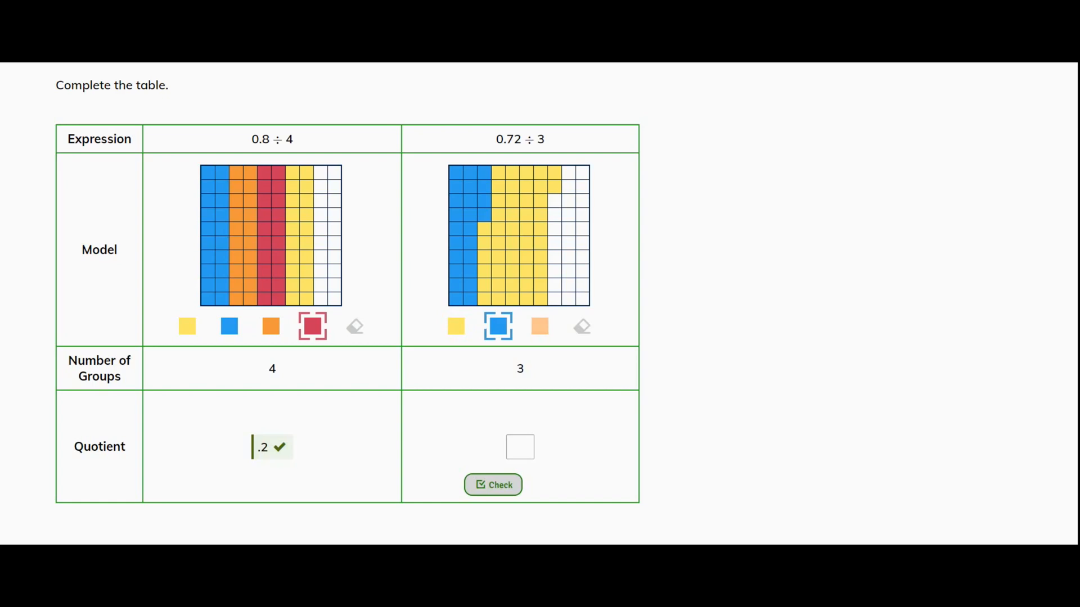
- Recolour 24 yellow squares orange in the 0.72 ÷ 3 grid as the second 24-square group
{"action": "left_click", "coordinate": [539, 326]}
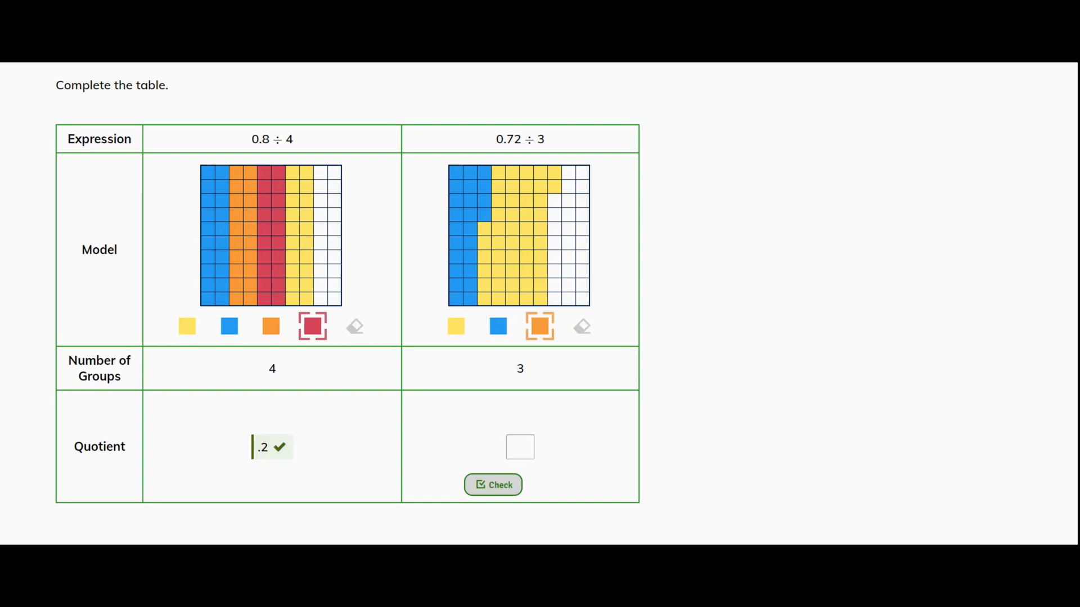
{"action": "left_click", "coordinate": [484, 235]}
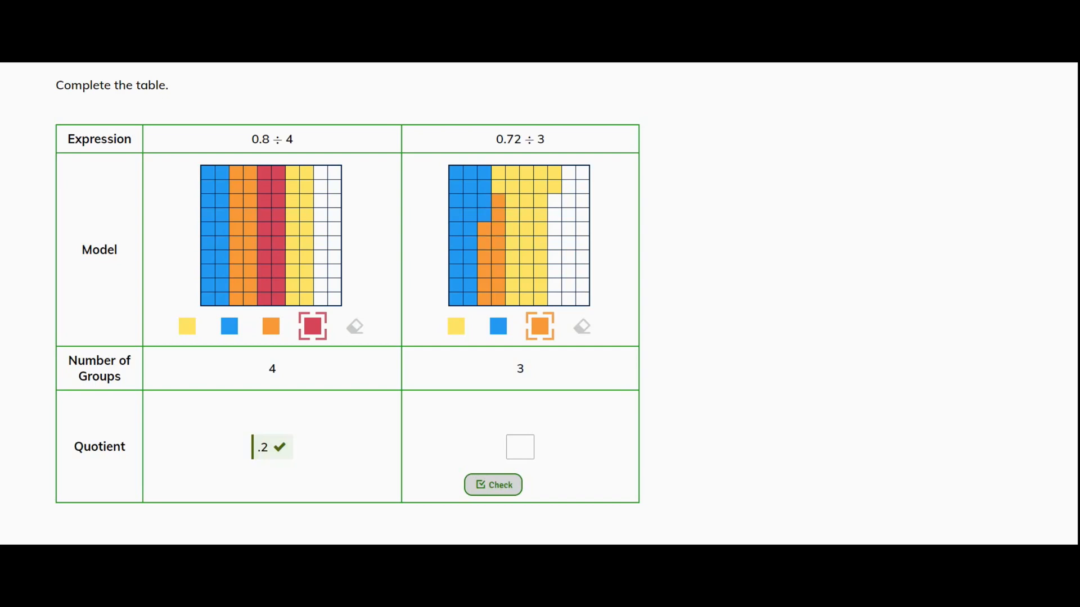
{"action": "left_click", "coordinate": [499, 175]}
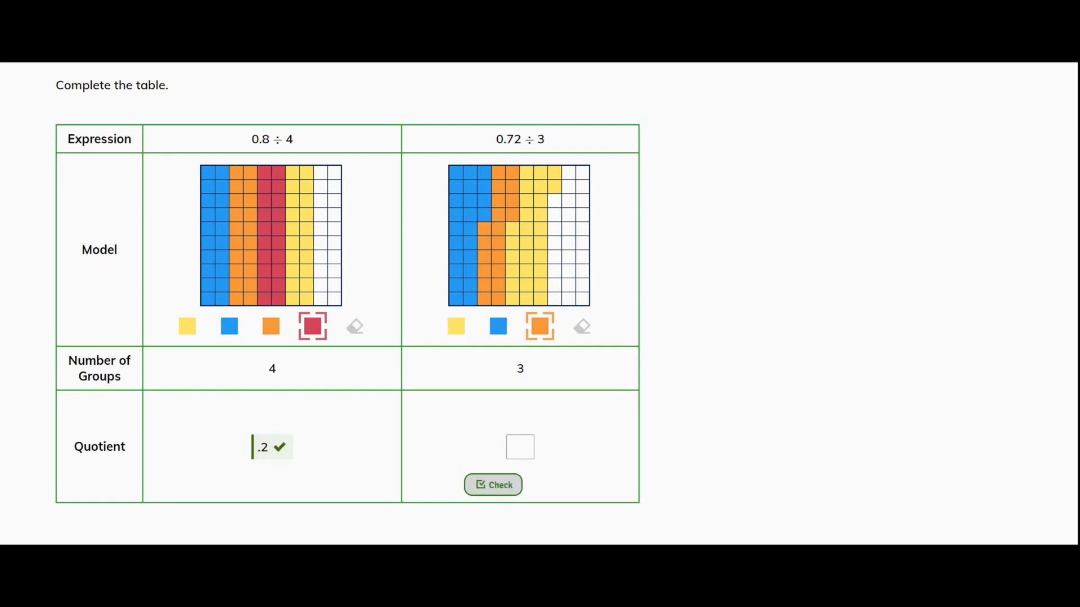
{"action": "left_click", "coordinate": [513, 234]}
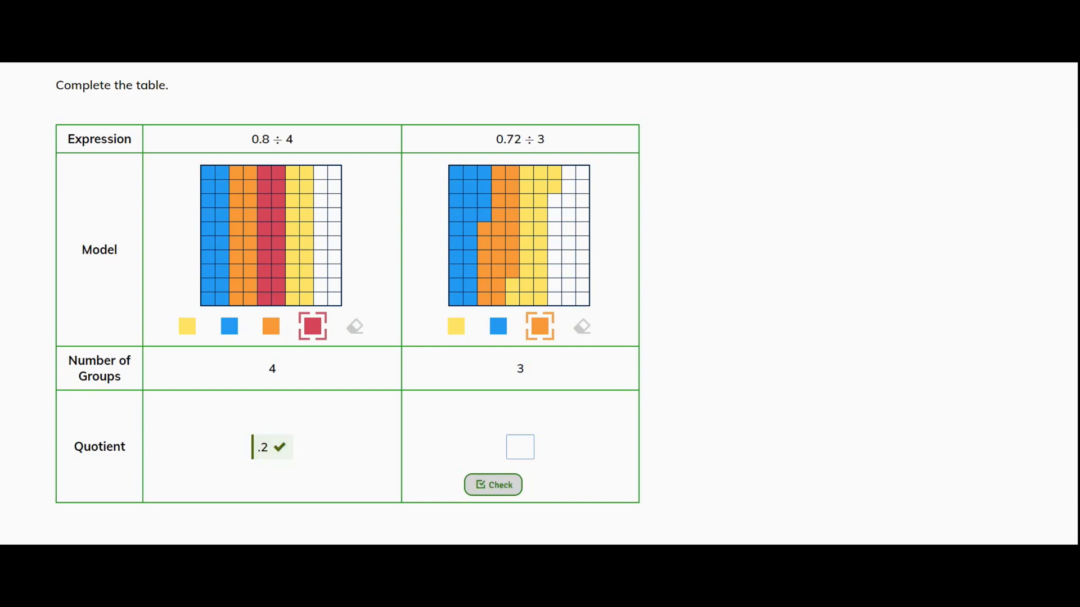
- Enter .24 as the quotient for 0.72 ÷ 3 and check it so it is marked correct
{"action": "left_click", "coordinate": [520, 446]}
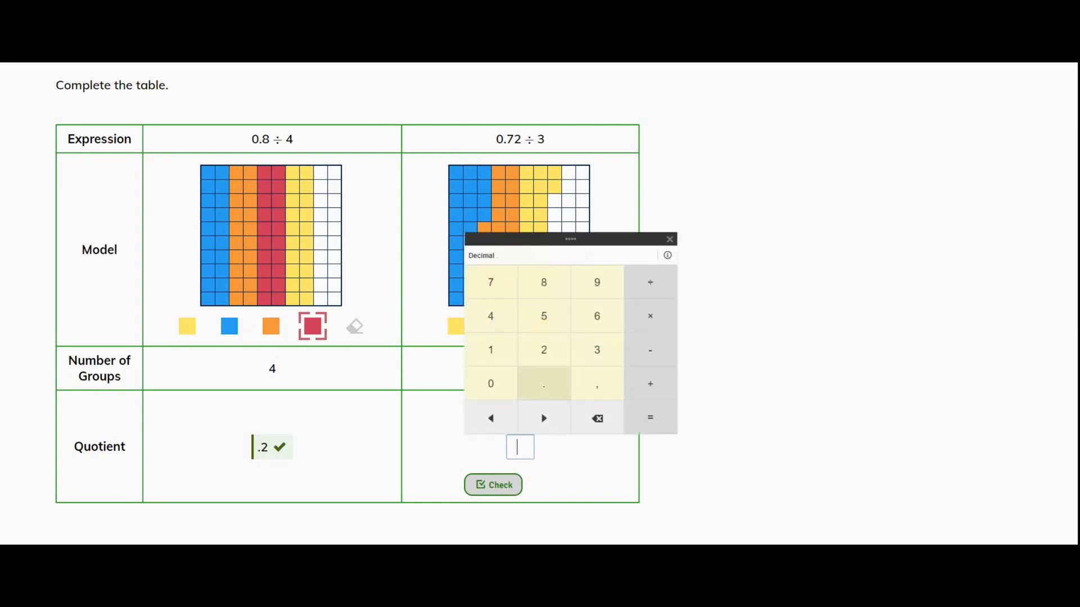
{"action": "left_click", "coordinate": [491, 315]}
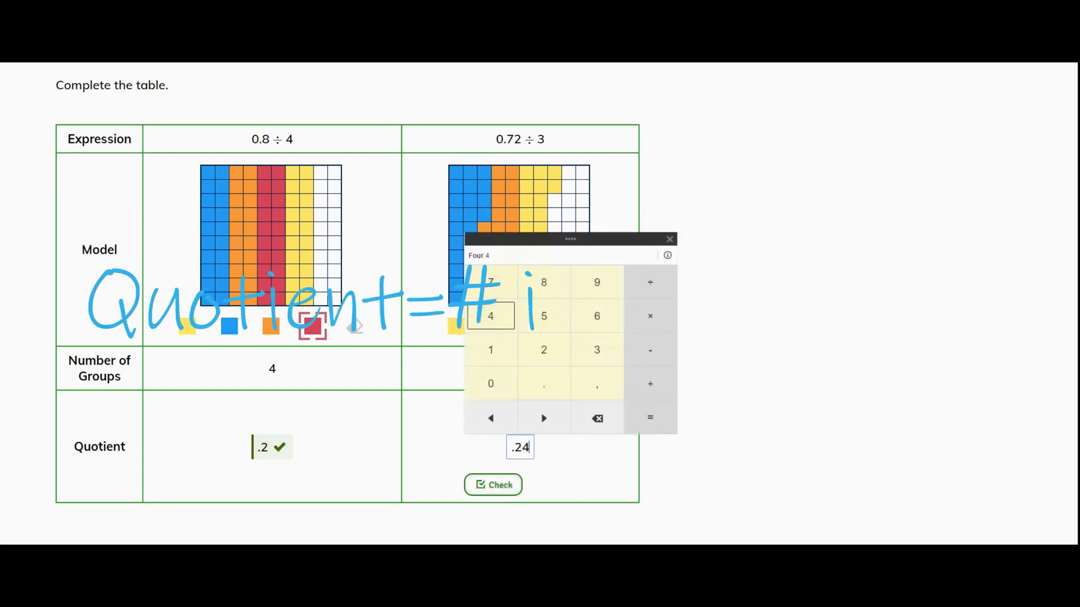
{"action": "left_click", "coordinate": [493, 485]}
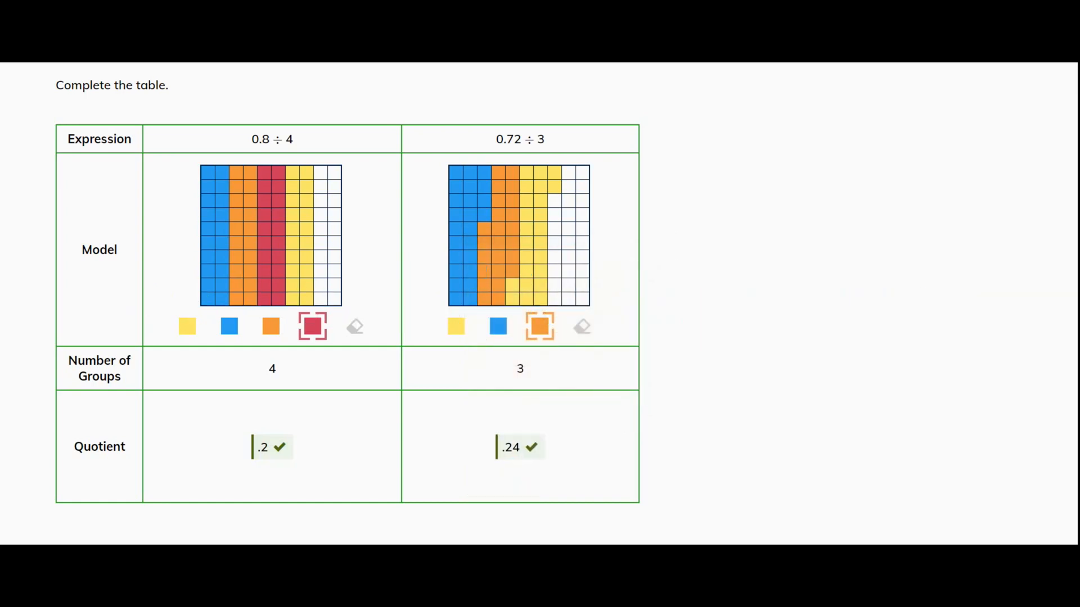